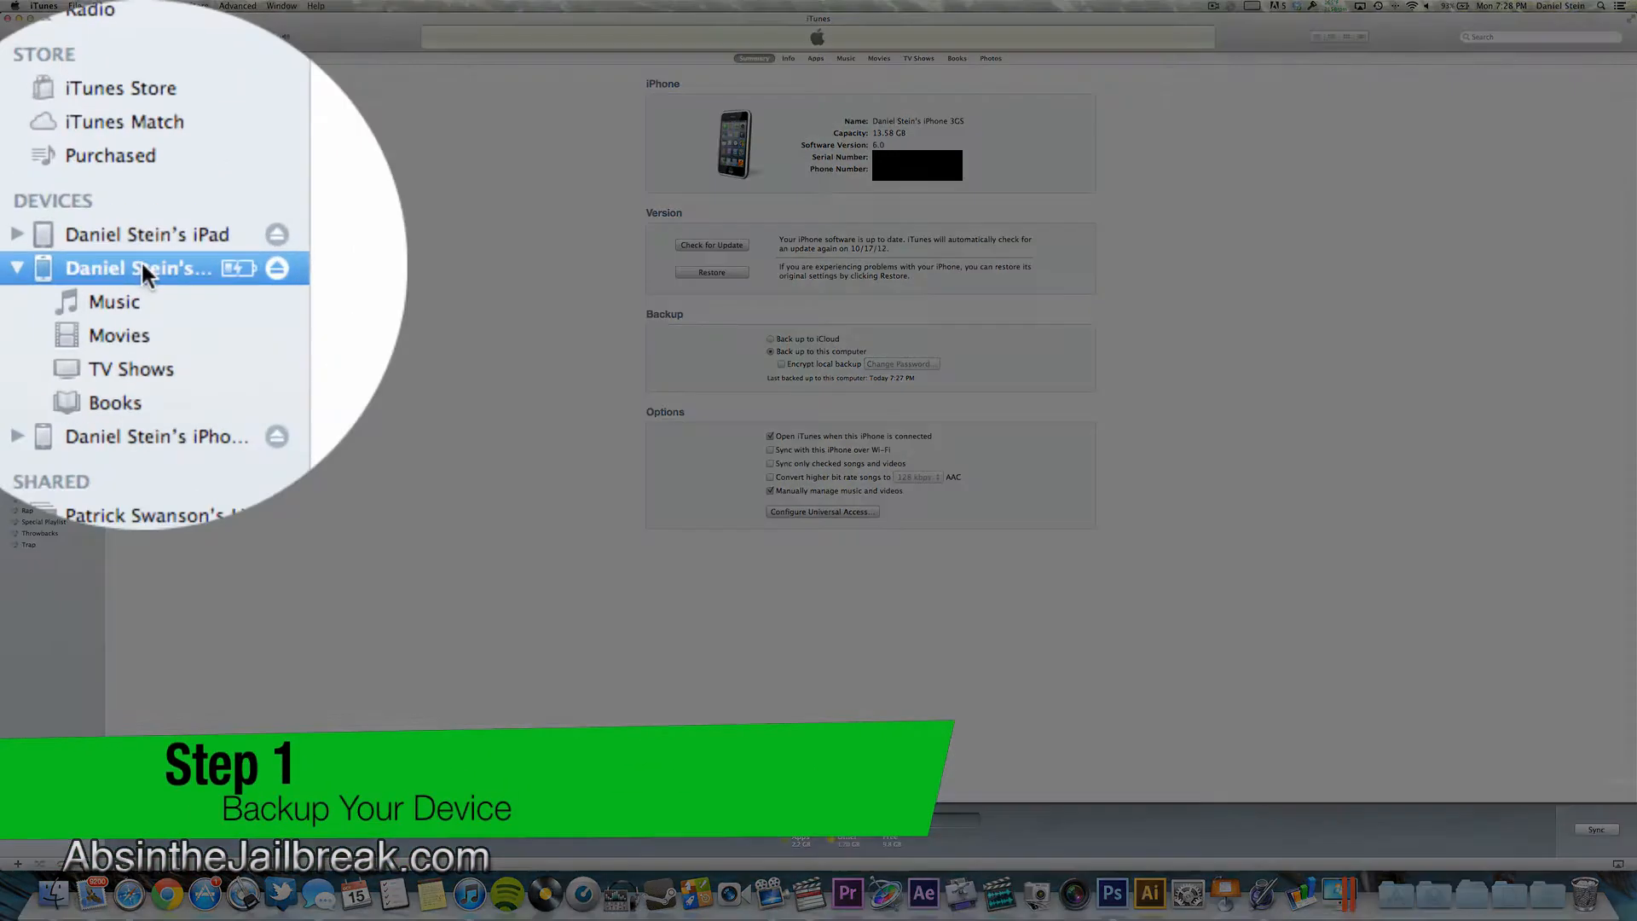
Back up the iPhone to this computer in iTunes and launch redsn0w.
{"action": "right_click", "coordinate": [138, 267]}
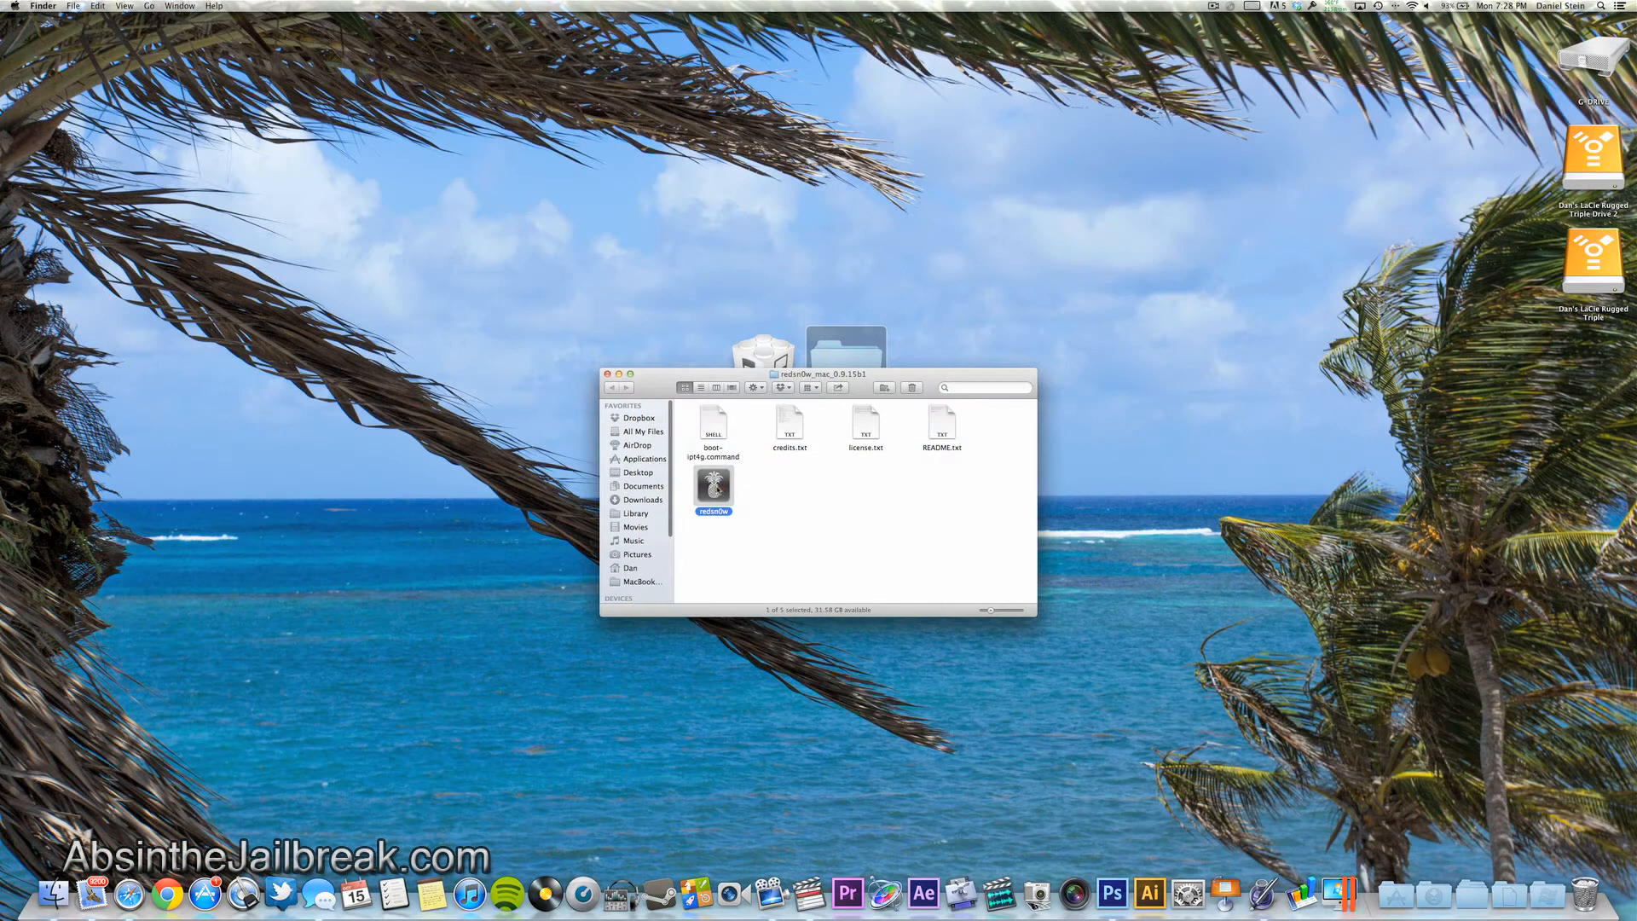
{"action": "double_click", "coordinate": [712, 483]}
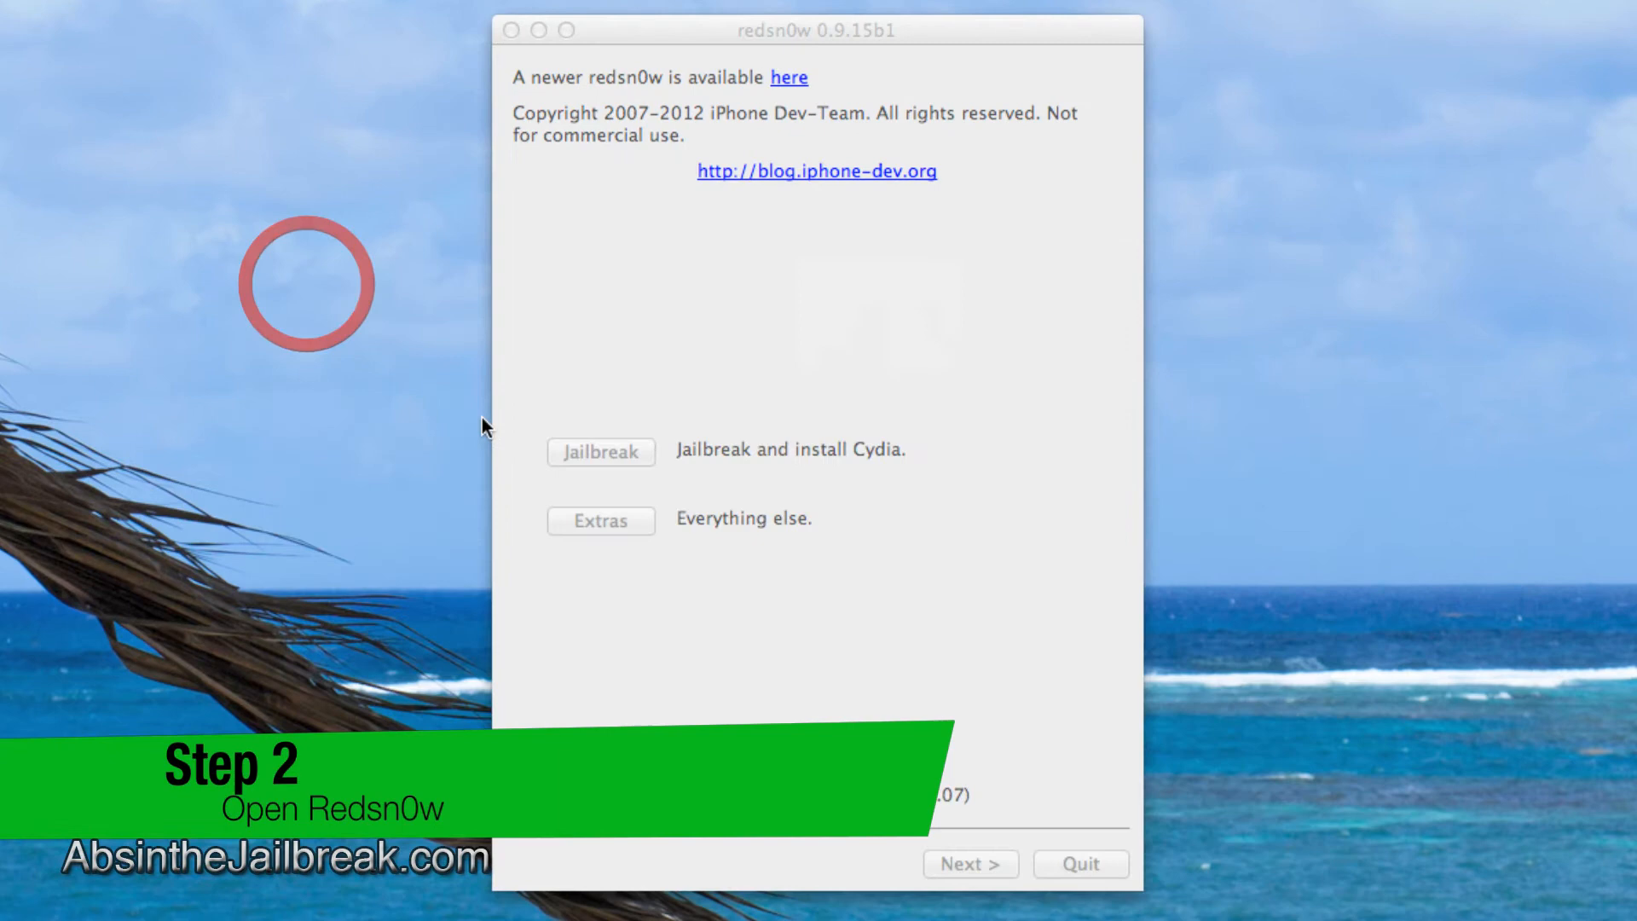
Navigate Extras > Even more > Restore > IPSW to begin choosing a firmware file.
{"action": "left_click", "coordinate": [600, 520]}
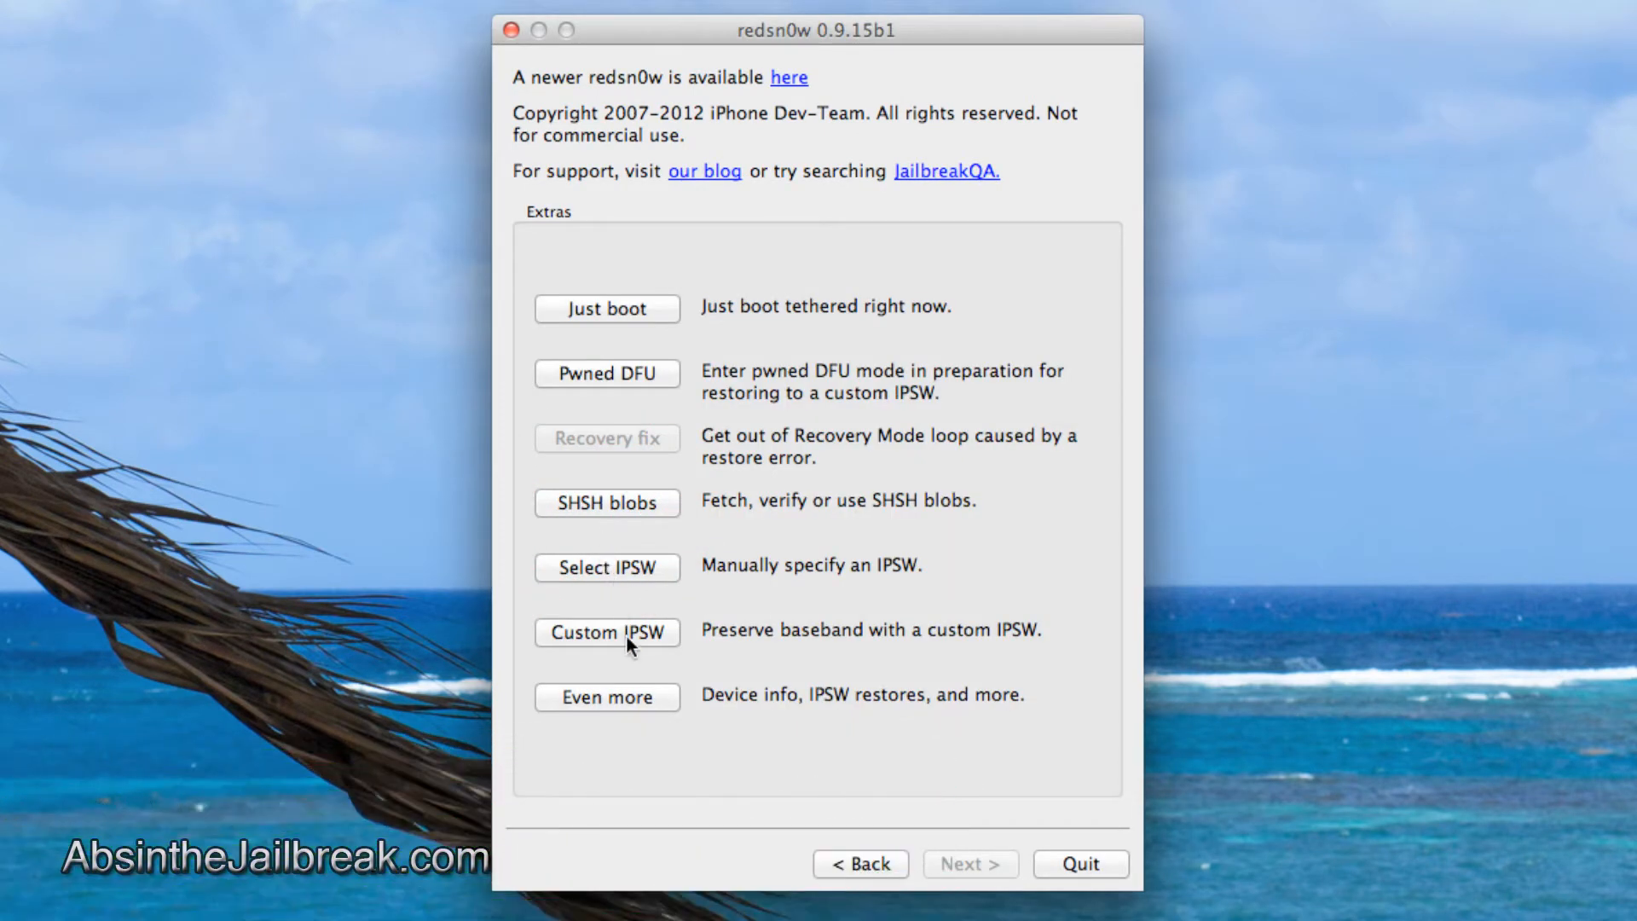
{"action": "left_click", "coordinate": [607, 696]}
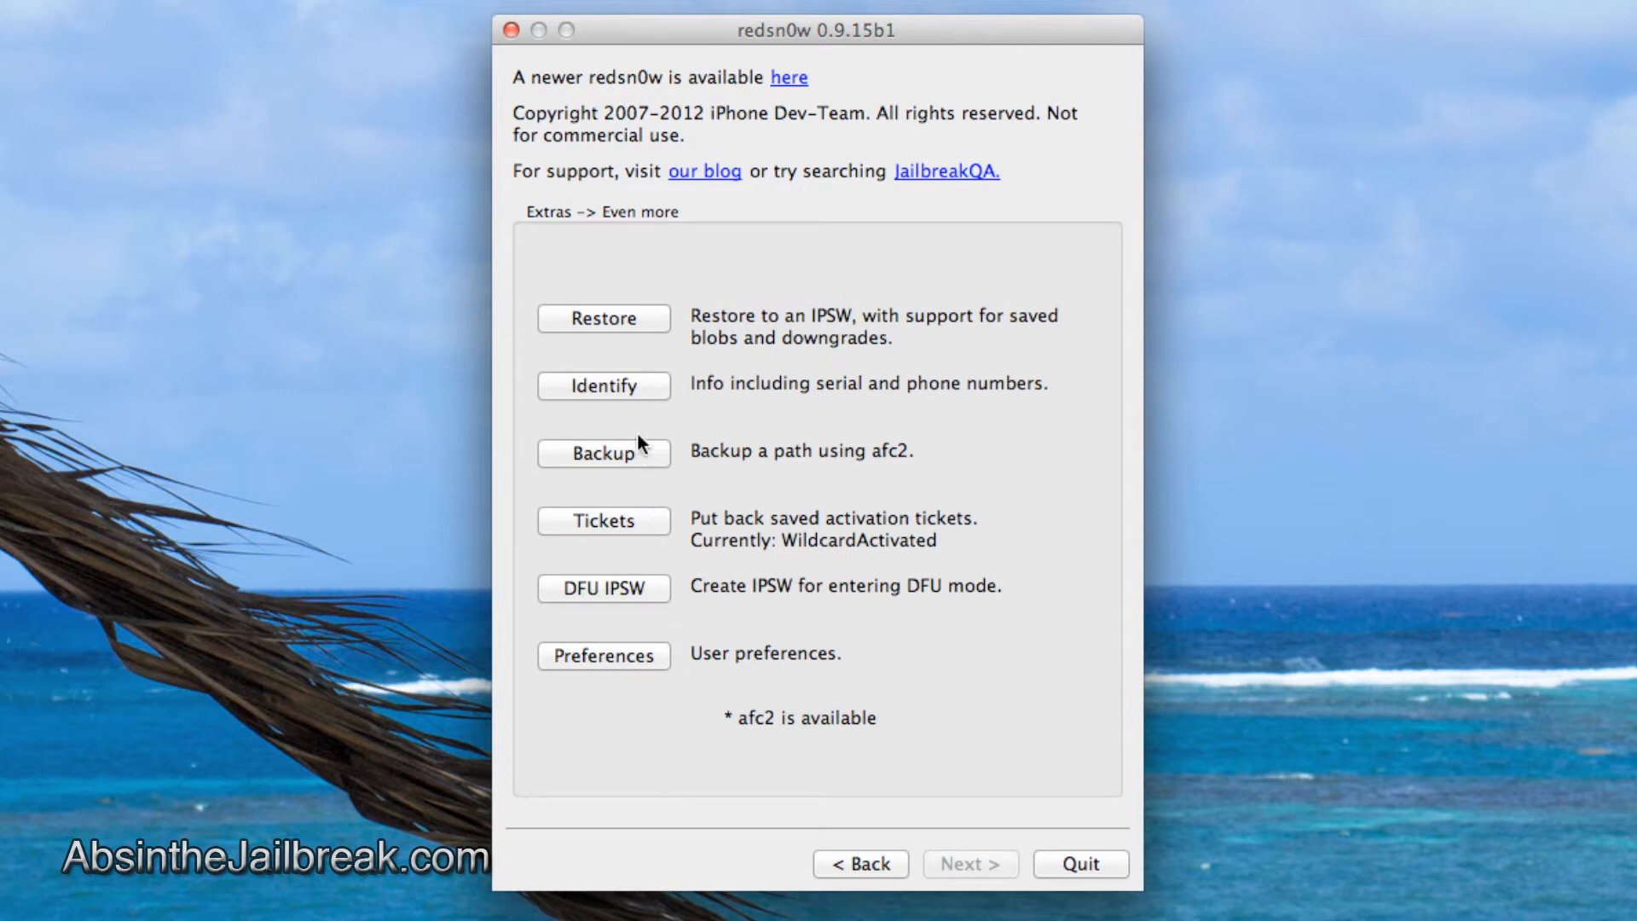
{"action": "left_click", "coordinate": [603, 319]}
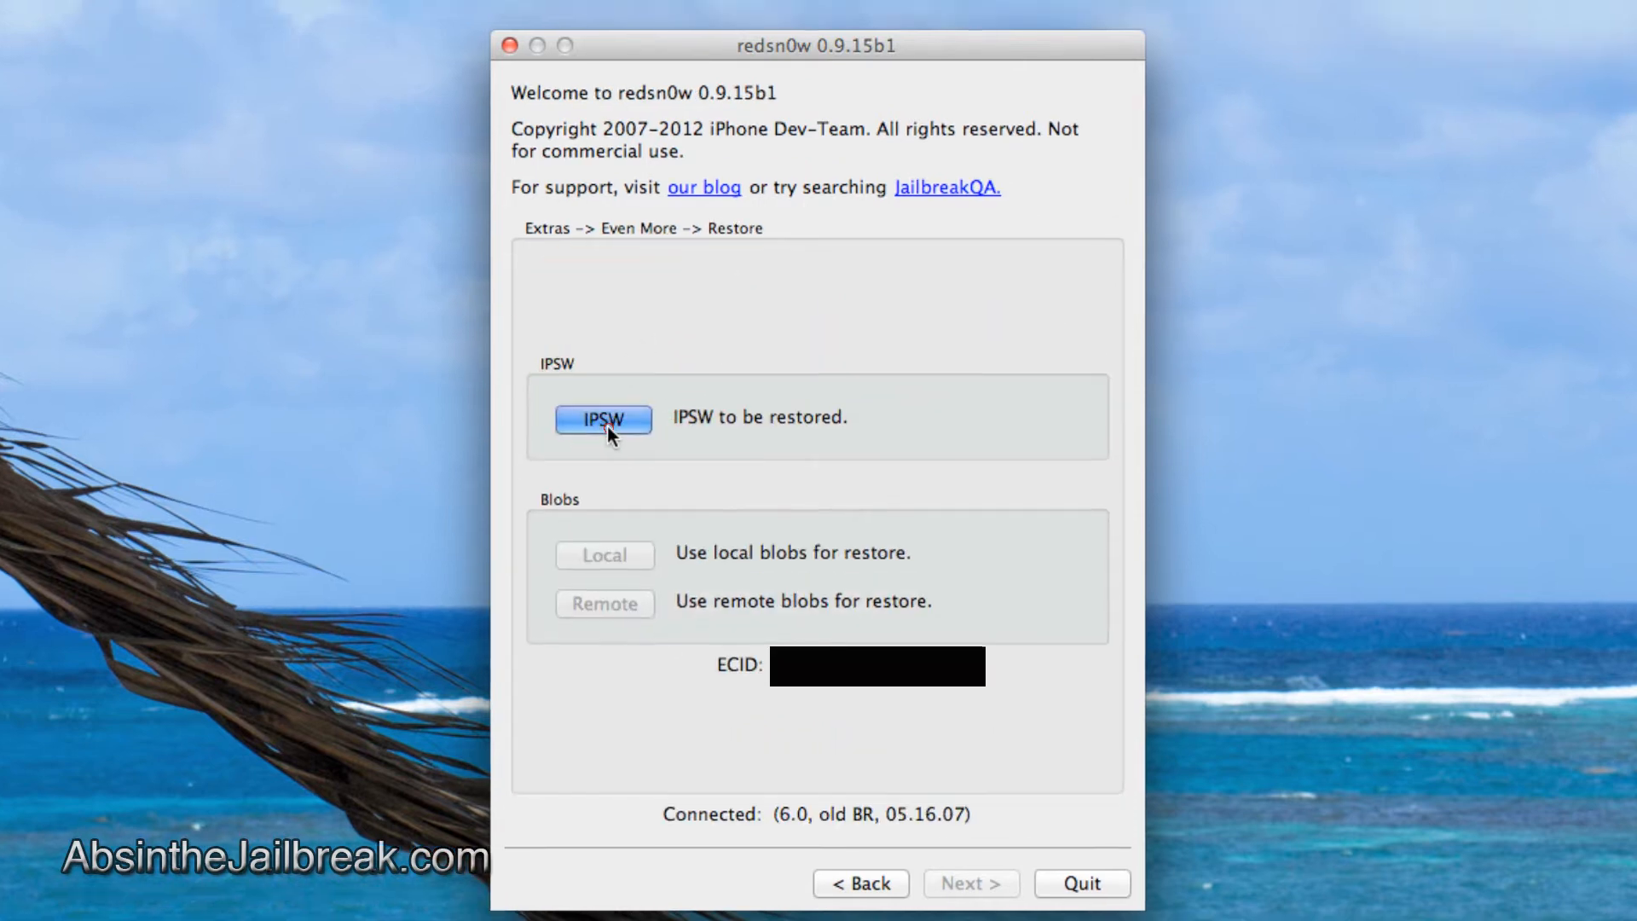
{"action": "left_click", "coordinate": [603, 419]}
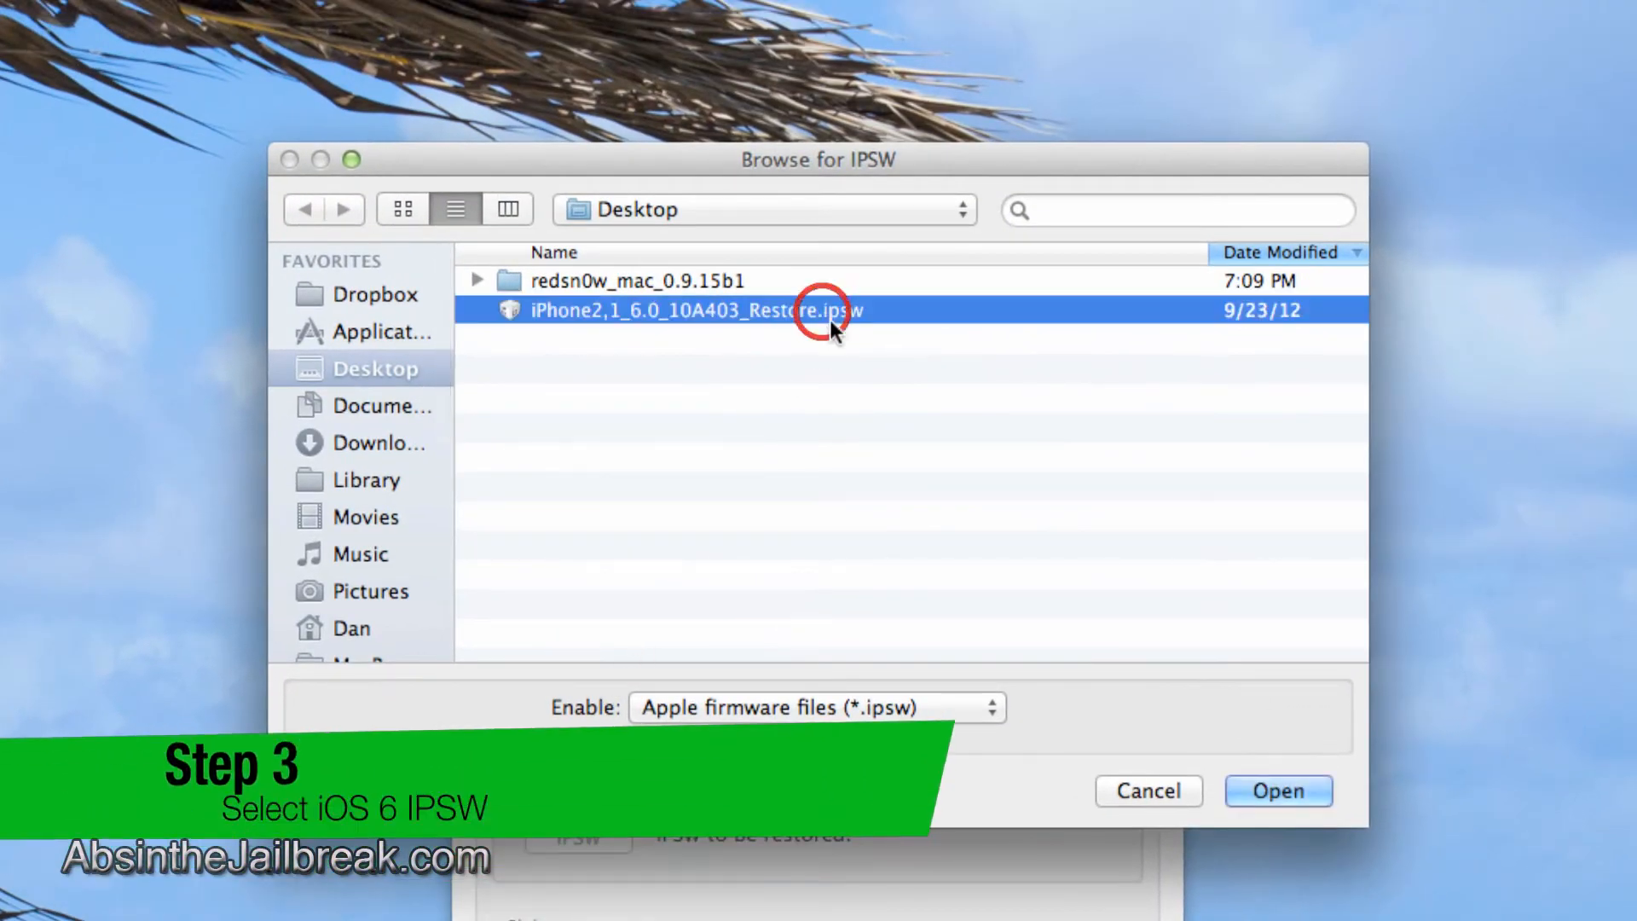
Load iPhone2,1_6.0_10A403_Restore.ipsw as the firmware to restore.
{"action": "left_click", "coordinate": [1277, 789]}
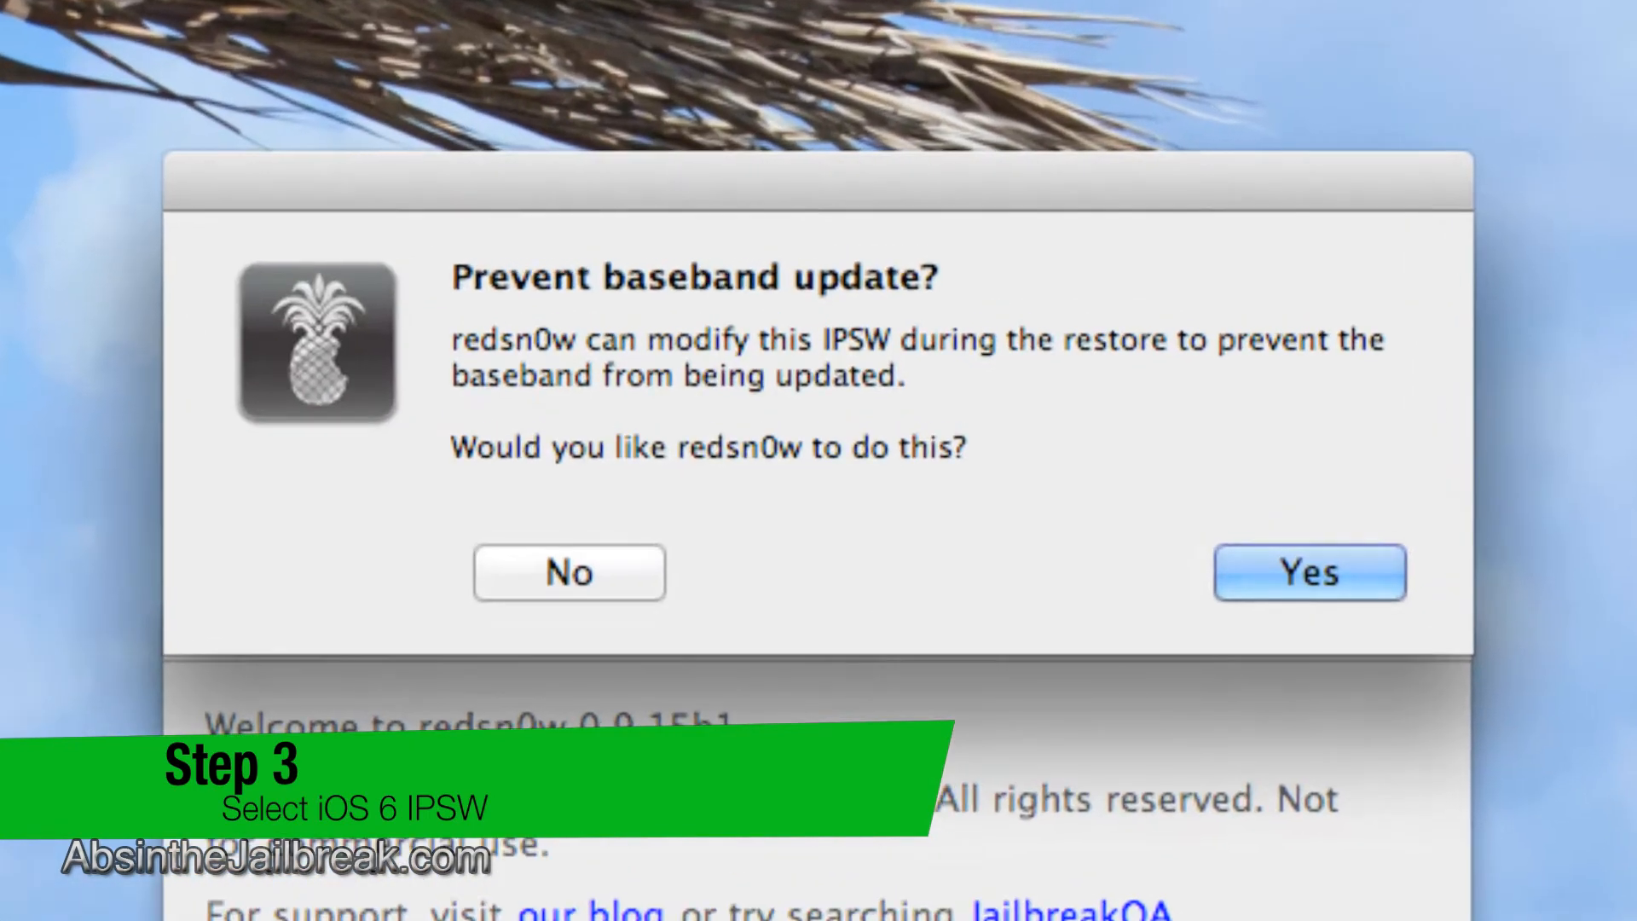
{"action": "mouse_move", "coordinate": [720, 598]}
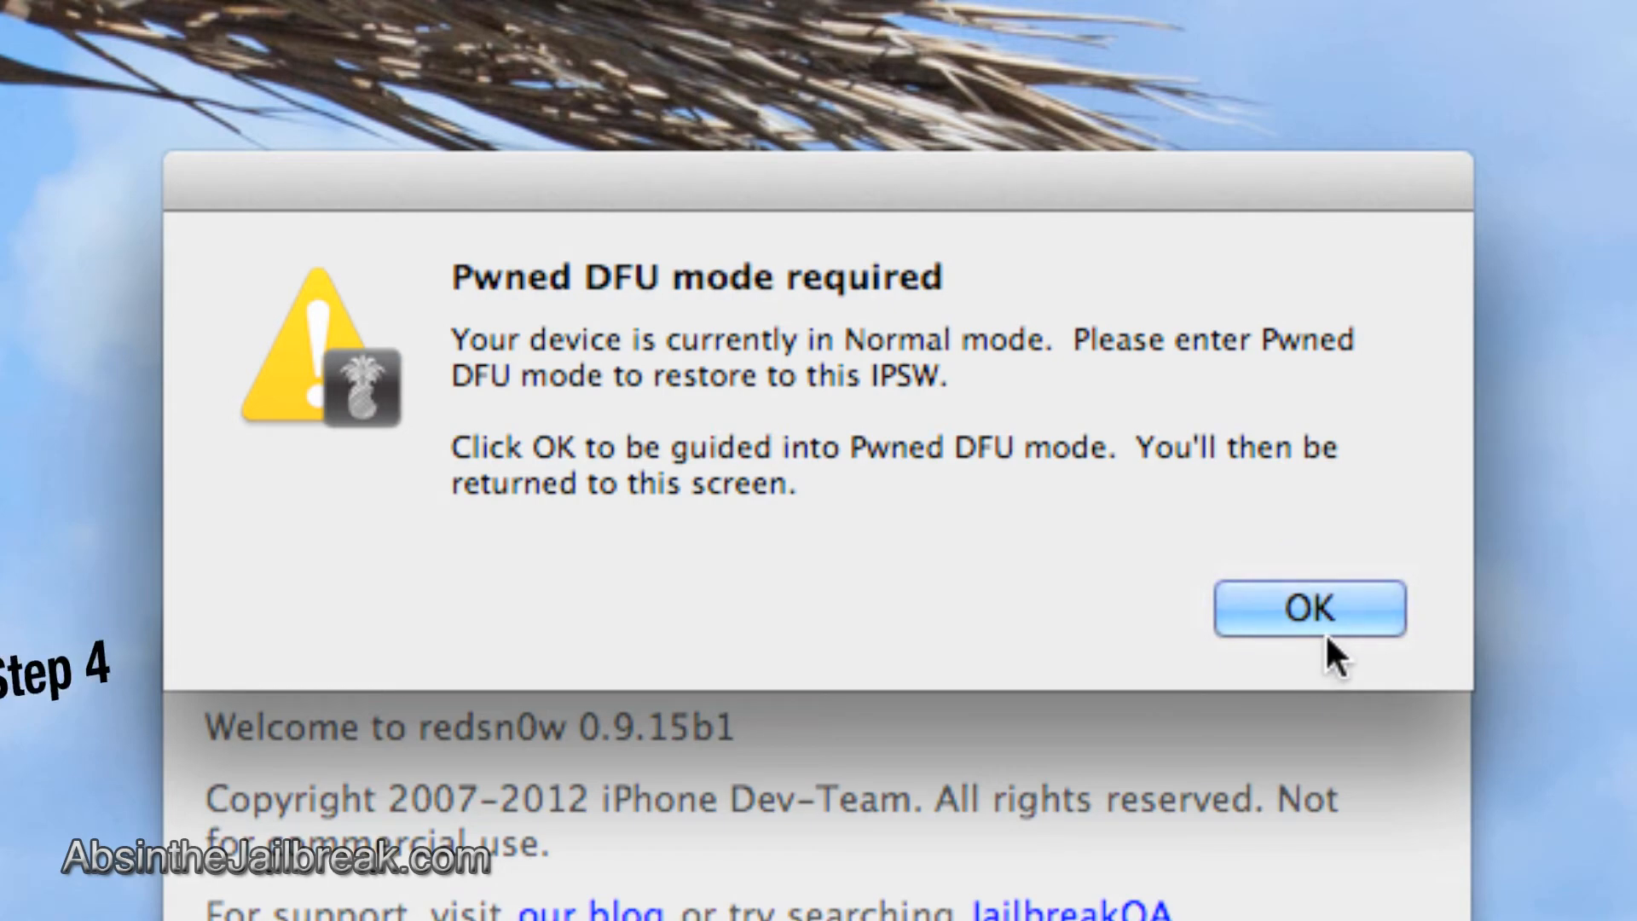
Accept the Pwned DFU mode requirement and continue to the step-by-step DFU instructions.
{"action": "left_click", "coordinate": [1308, 607]}
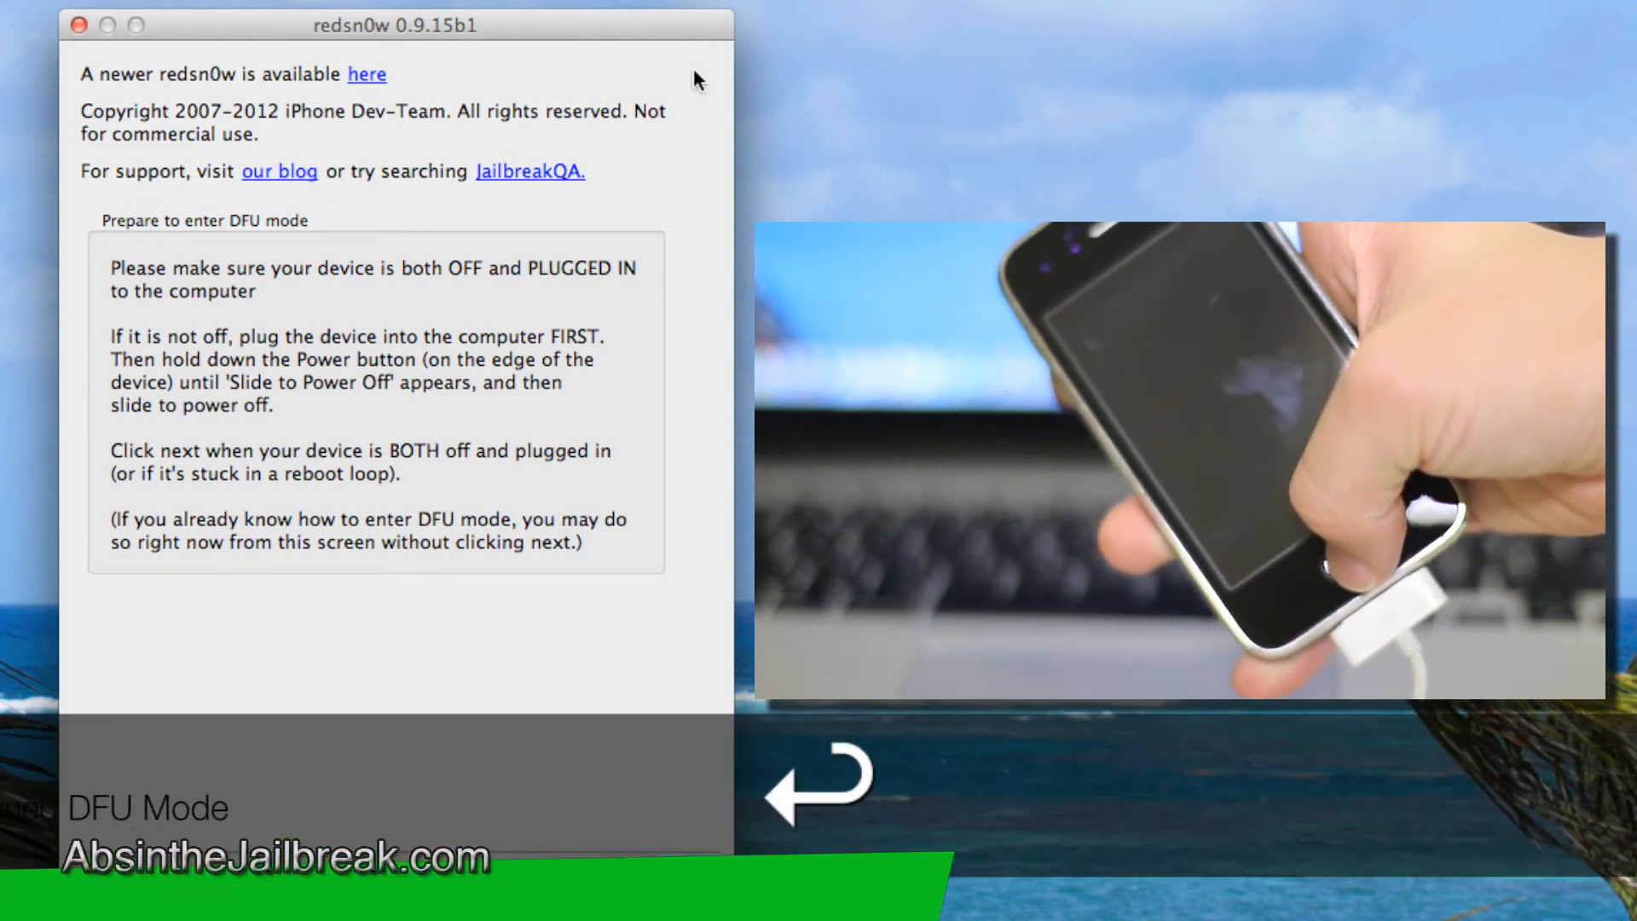
{"action": "left_click", "coordinate": [554, 888]}
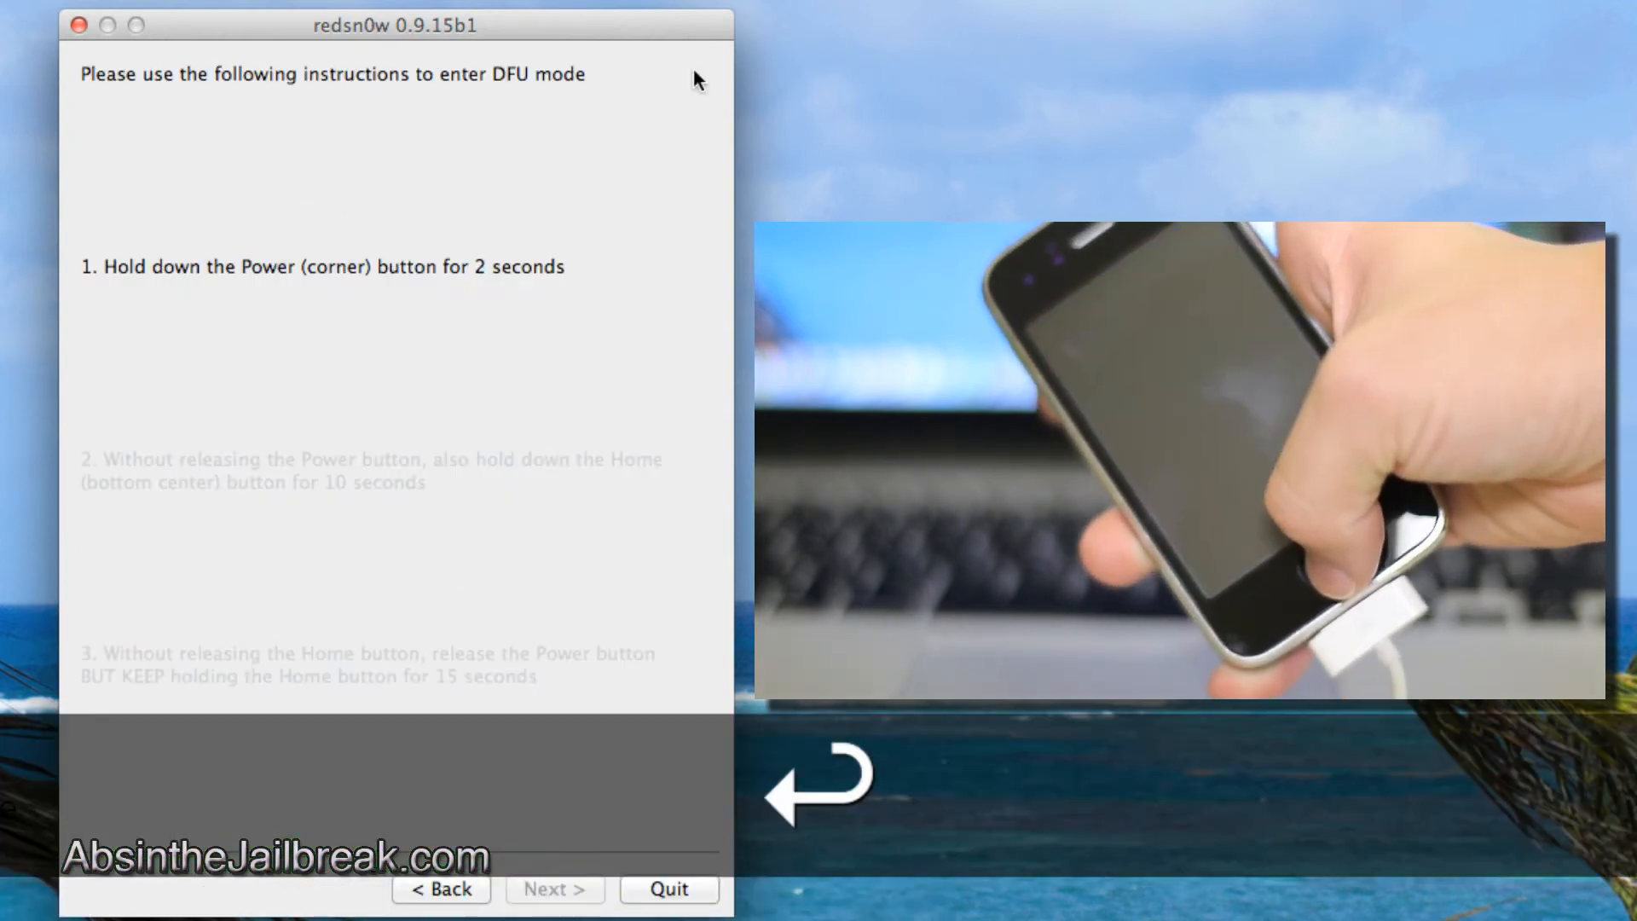